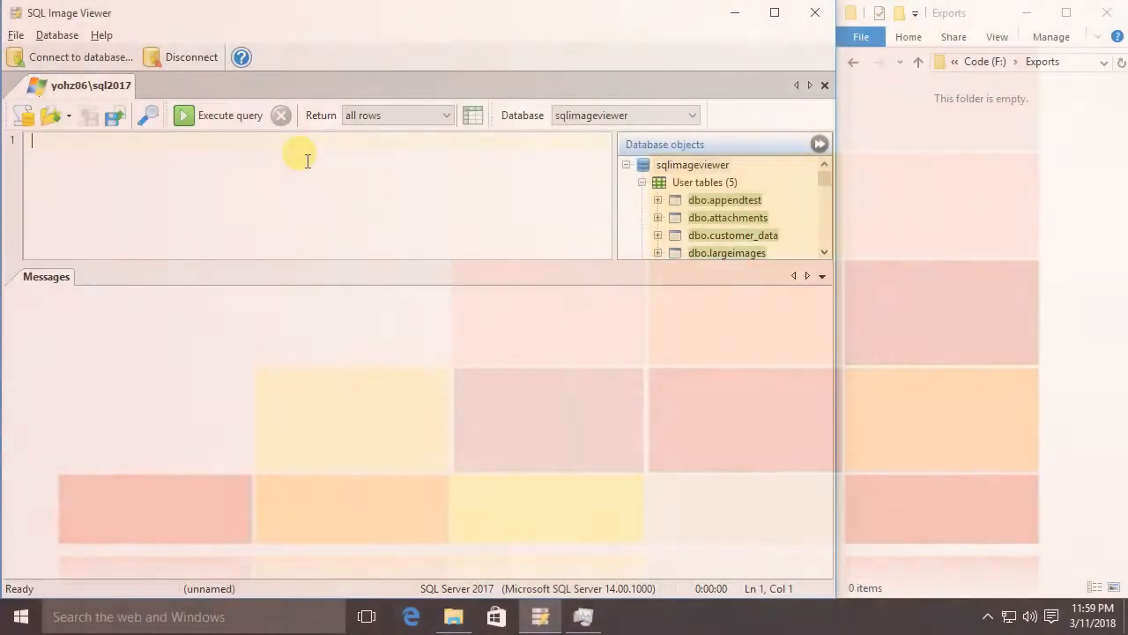
Write the query SELECT ID, imagedata FROM largeimages and reach the Return row-count choices.
{"action": "type", "text": "SELECT"}
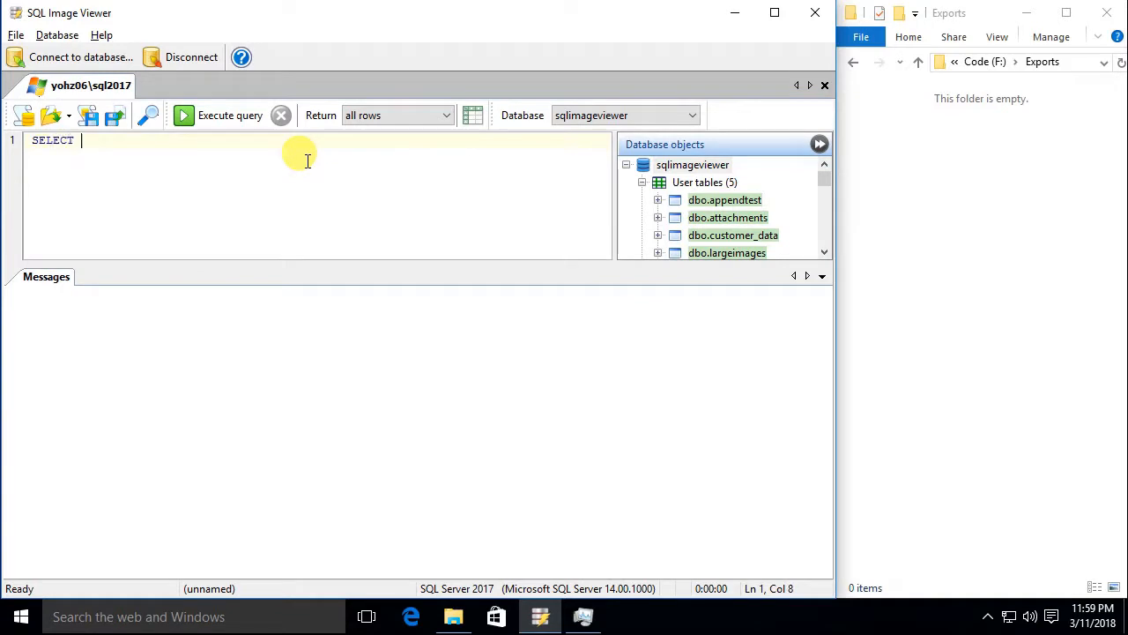
{"action": "type", "text": "ID, imagedata FROM"}
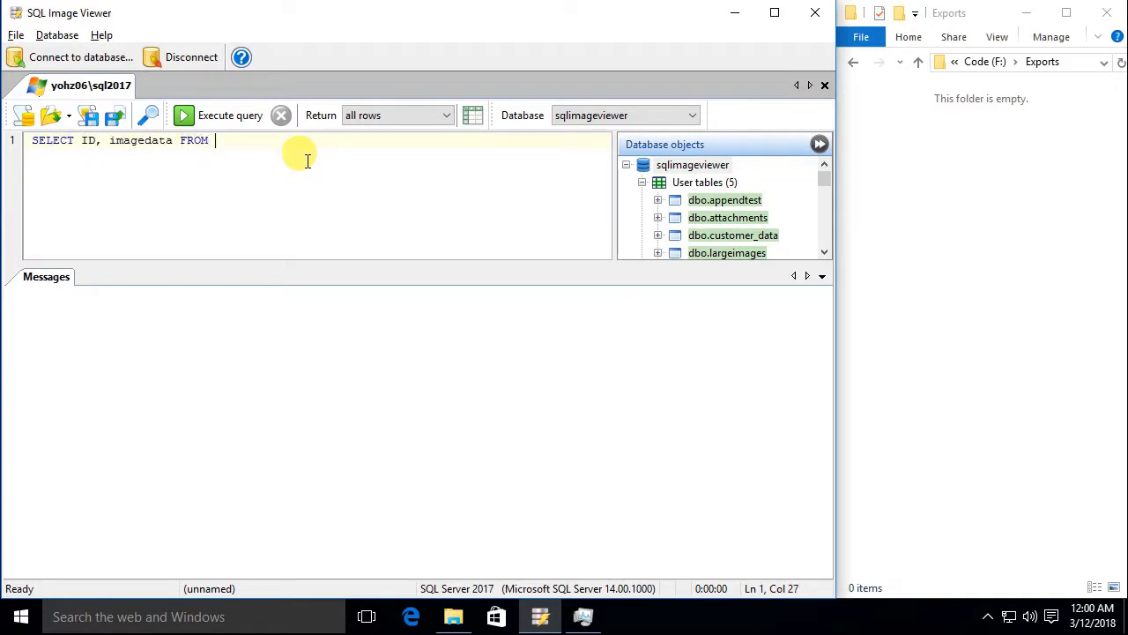
{"action": "type", "text": "largeimages"}
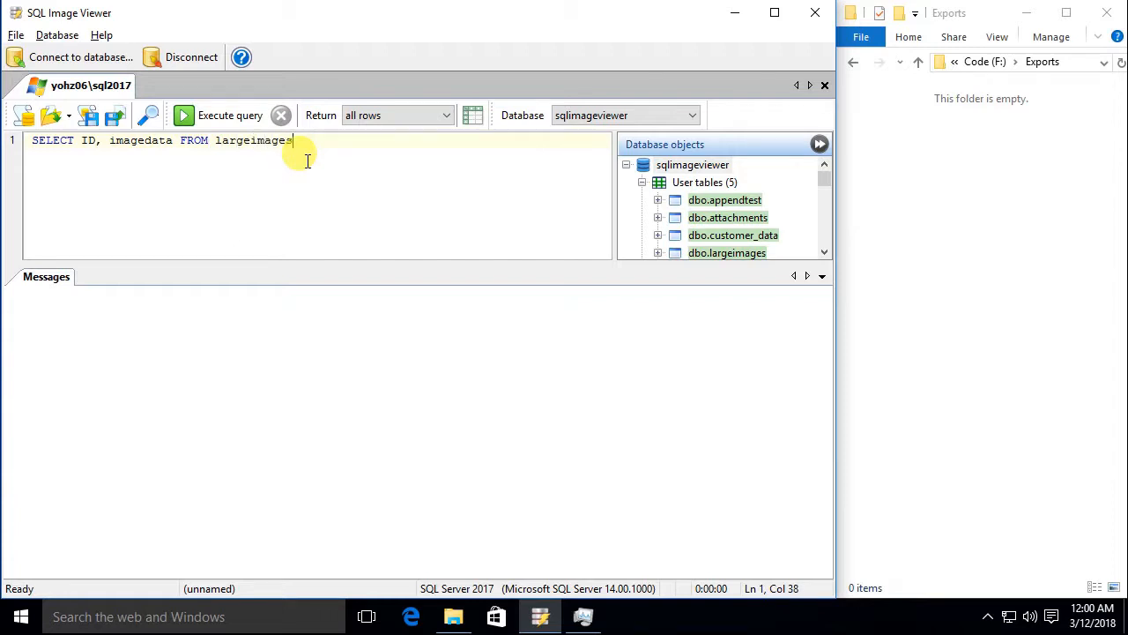
{"action": "left_click", "coordinate": [444, 114]}
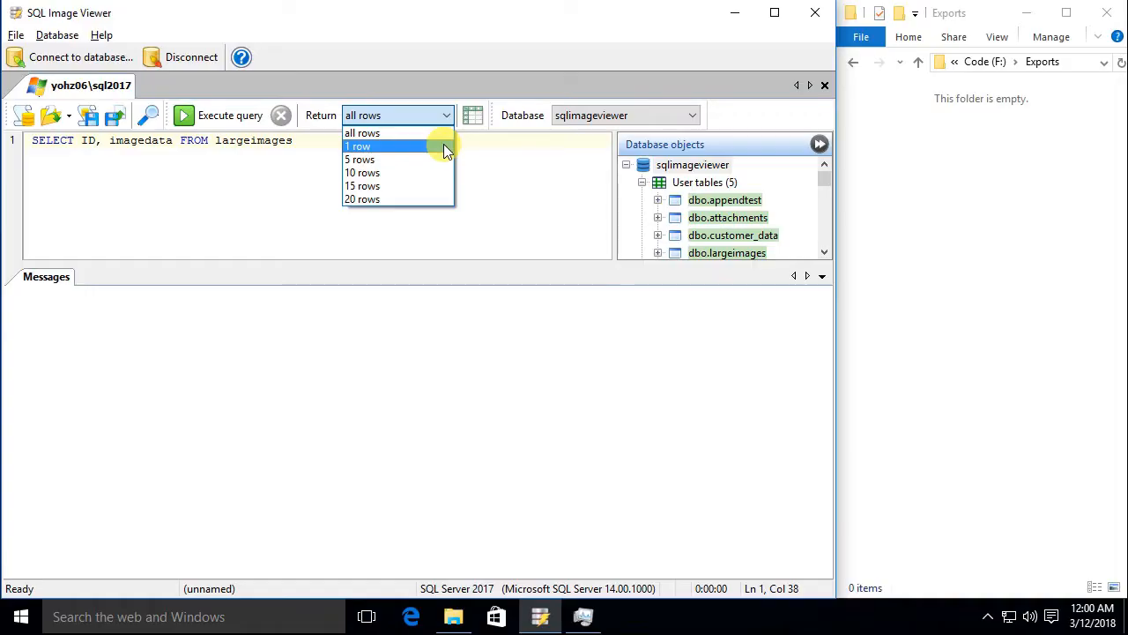
Limit the largeimages query to 1 returned row and execute it, showing one 3.294 MB JPEG.
{"action": "left_click", "coordinate": [357, 145]}
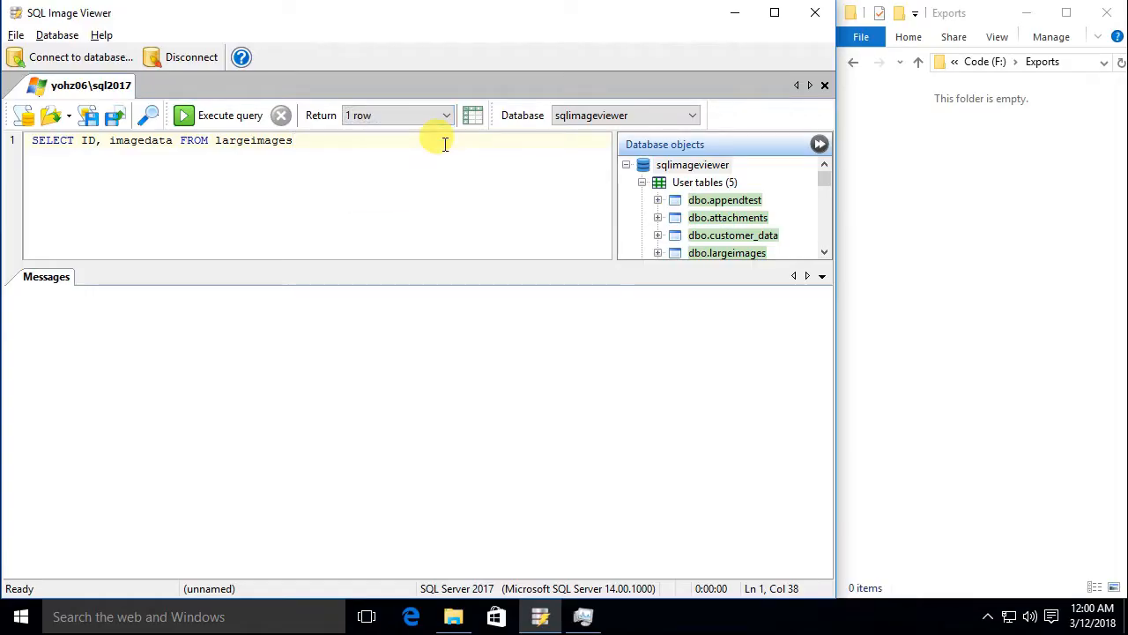
{"action": "left_click", "coordinate": [184, 115]}
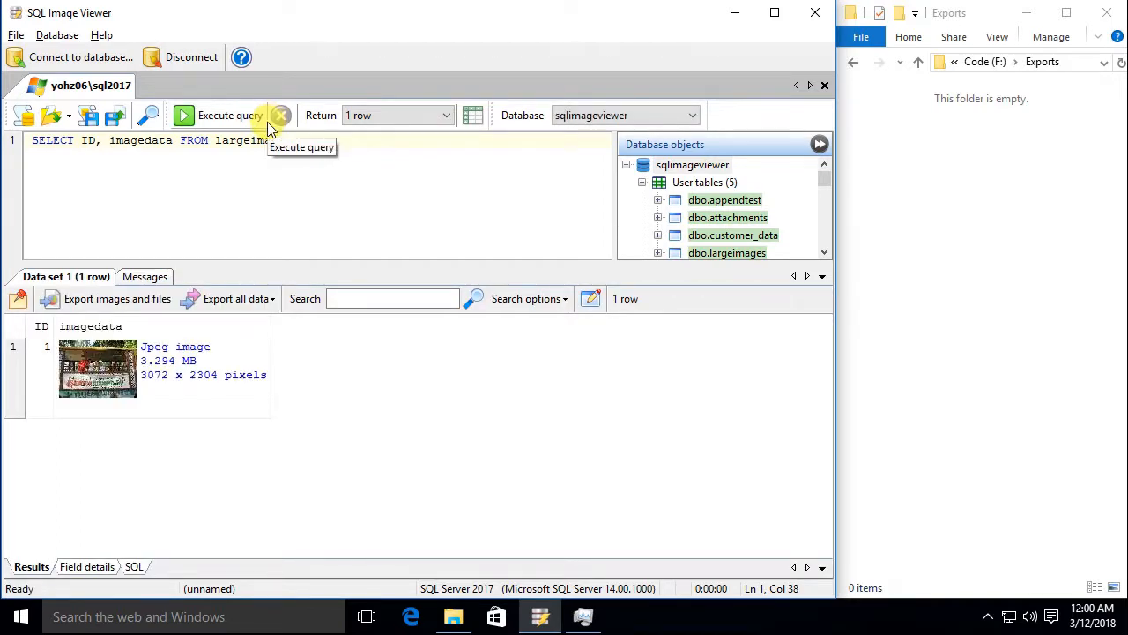
Export the images through the wizard with <ID> naming into F:\Exports, producing 200 JPG files.
{"action": "left_click", "coordinate": [117, 298]}
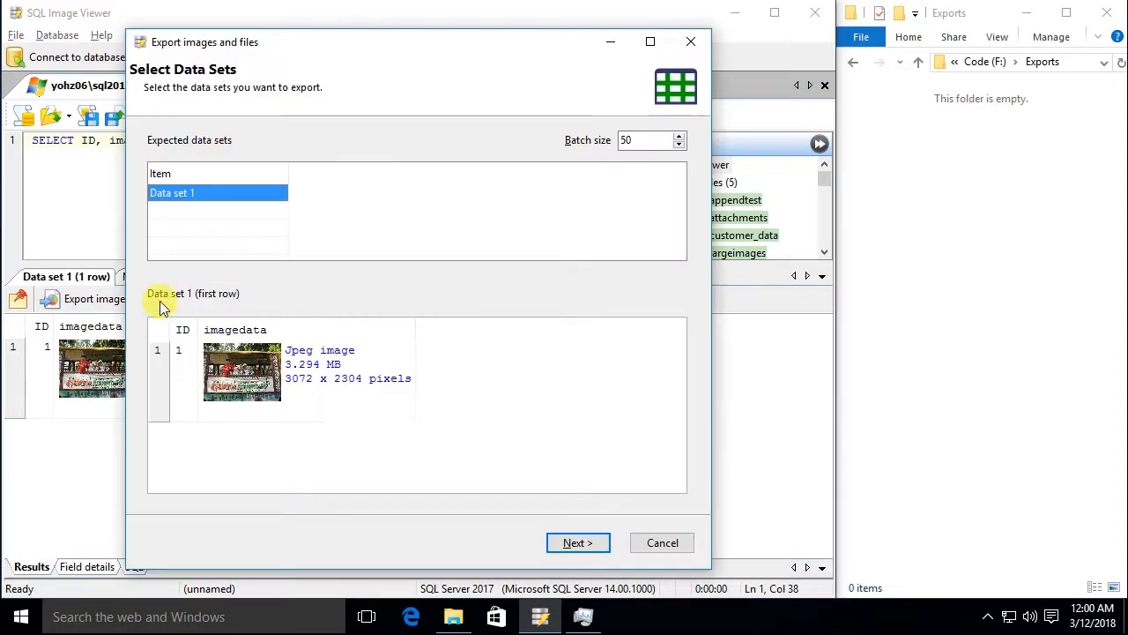
{"action": "left_click", "coordinate": [578, 543]}
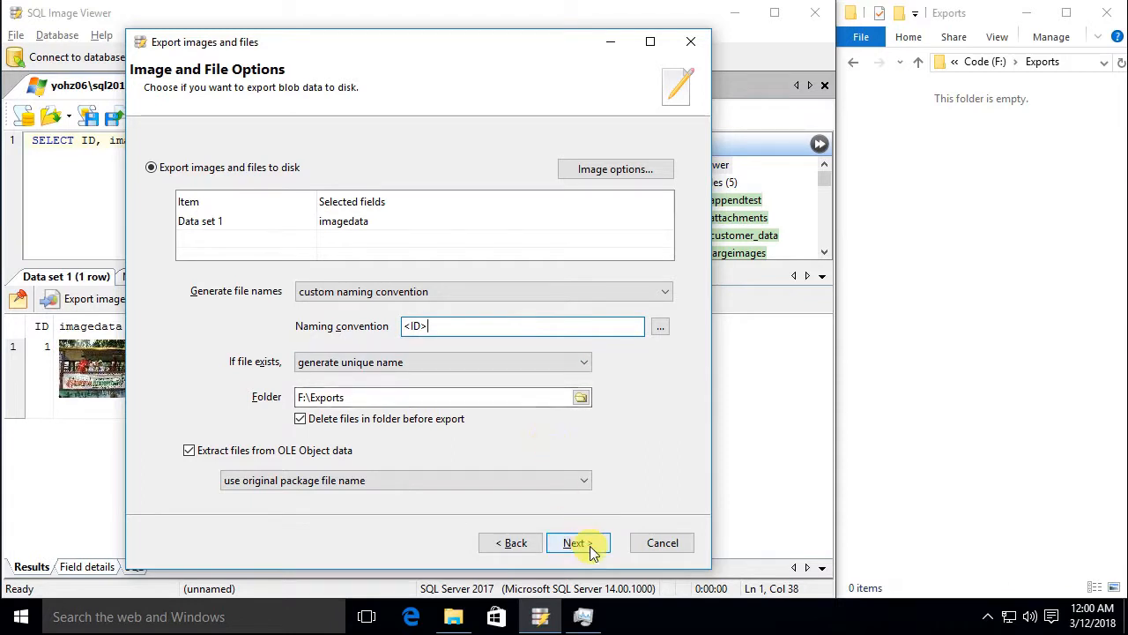
{"action": "left_click", "coordinate": [575, 543]}
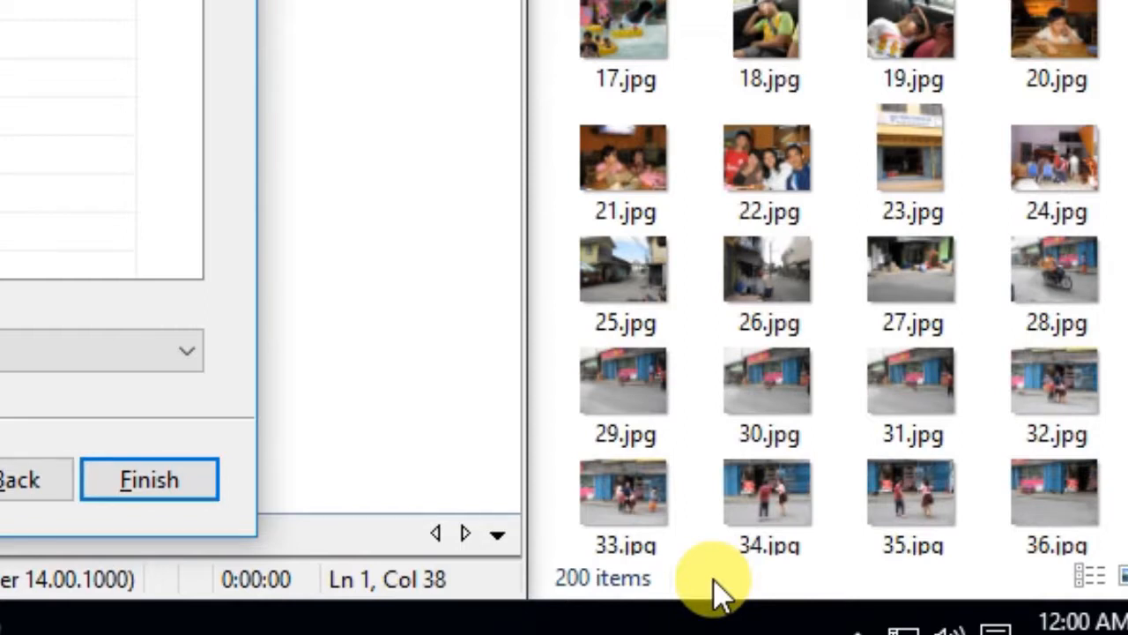
Review the 200 exported JPG files in the Exports folder and close File Explorer.
{"action": "left_click", "coordinate": [148, 480]}
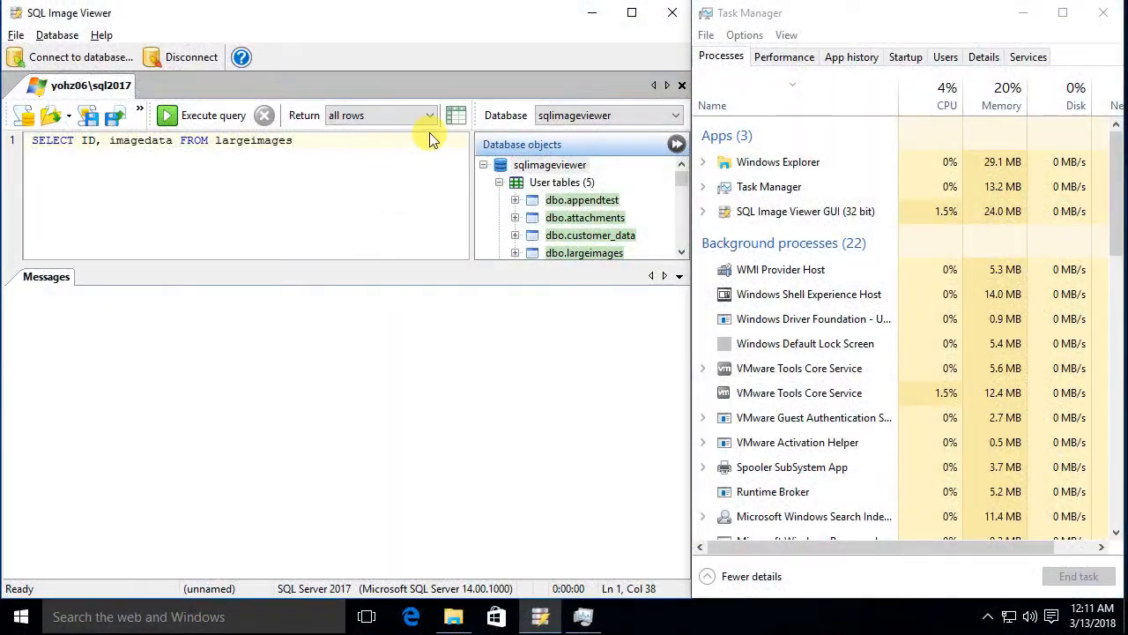
Set Return to all rows and execute the largeimages query, loading 200 JPEG rows.
{"action": "left_click", "coordinate": [427, 115]}
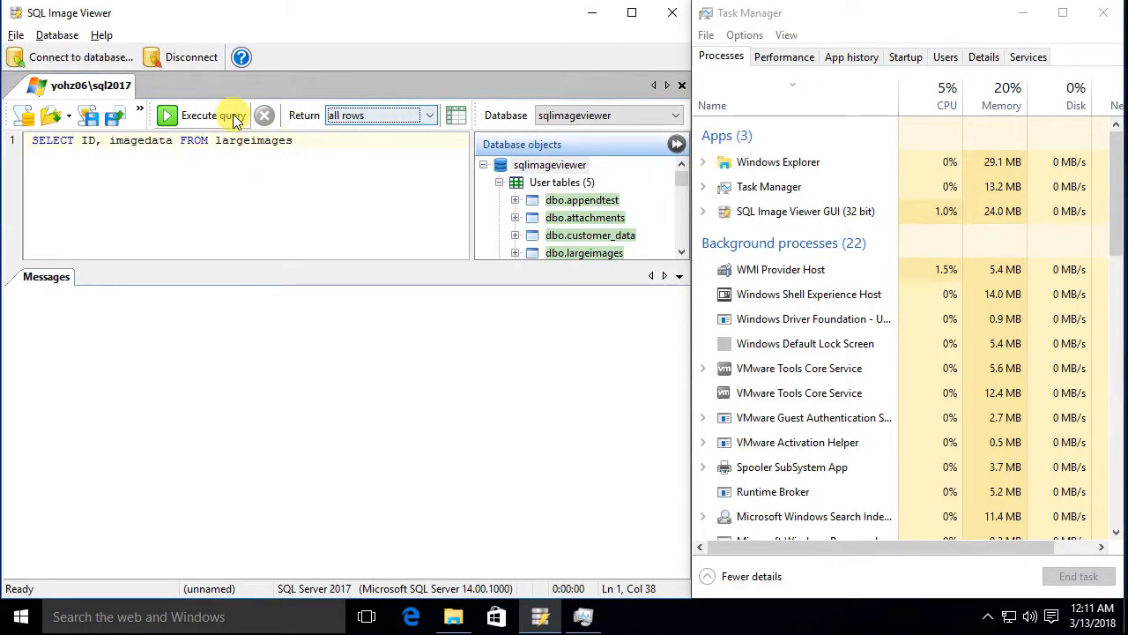
{"action": "left_click", "coordinate": [197, 117]}
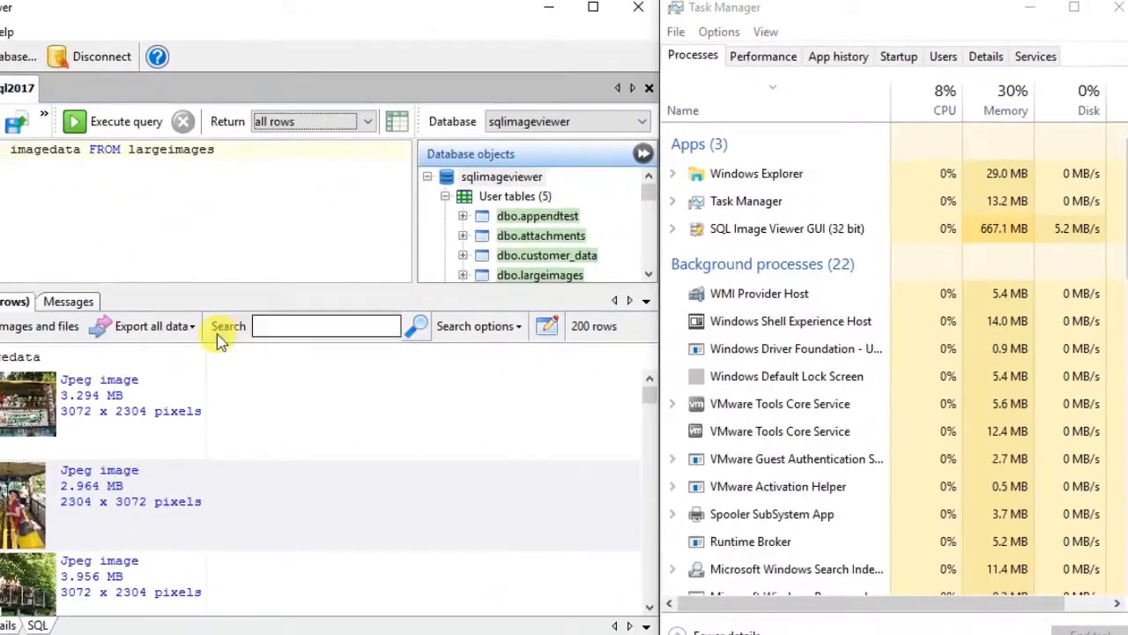
Export all 200 loaded images as ID-named files to F:\Exports and close the finished wizard.
{"action": "left_click", "coordinate": [148, 326]}
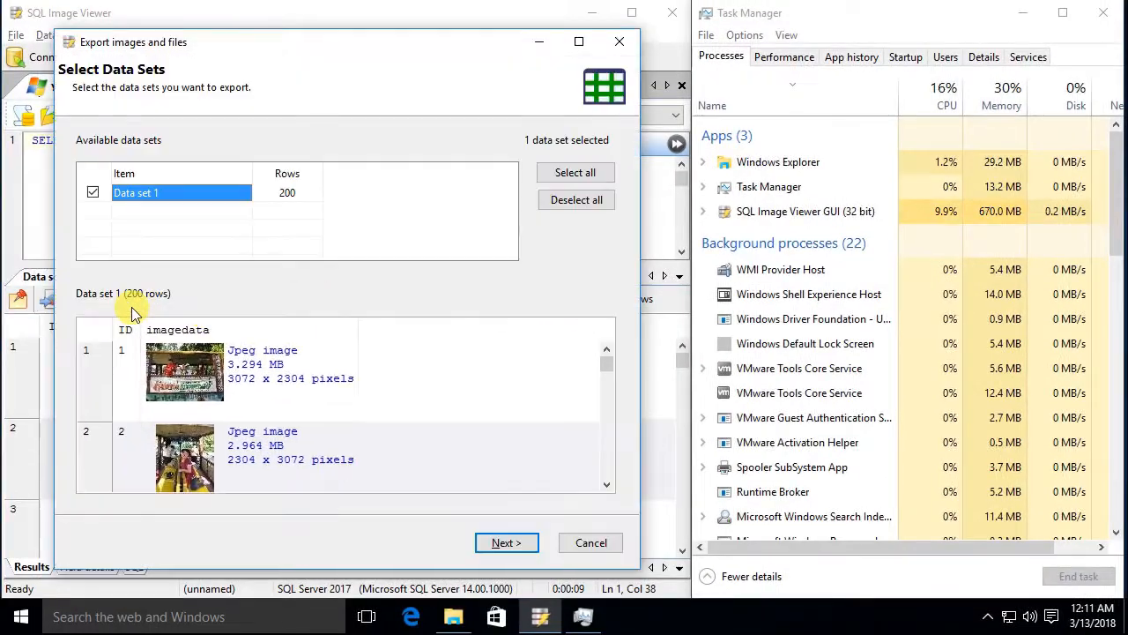
{"action": "left_click", "coordinate": [506, 543]}
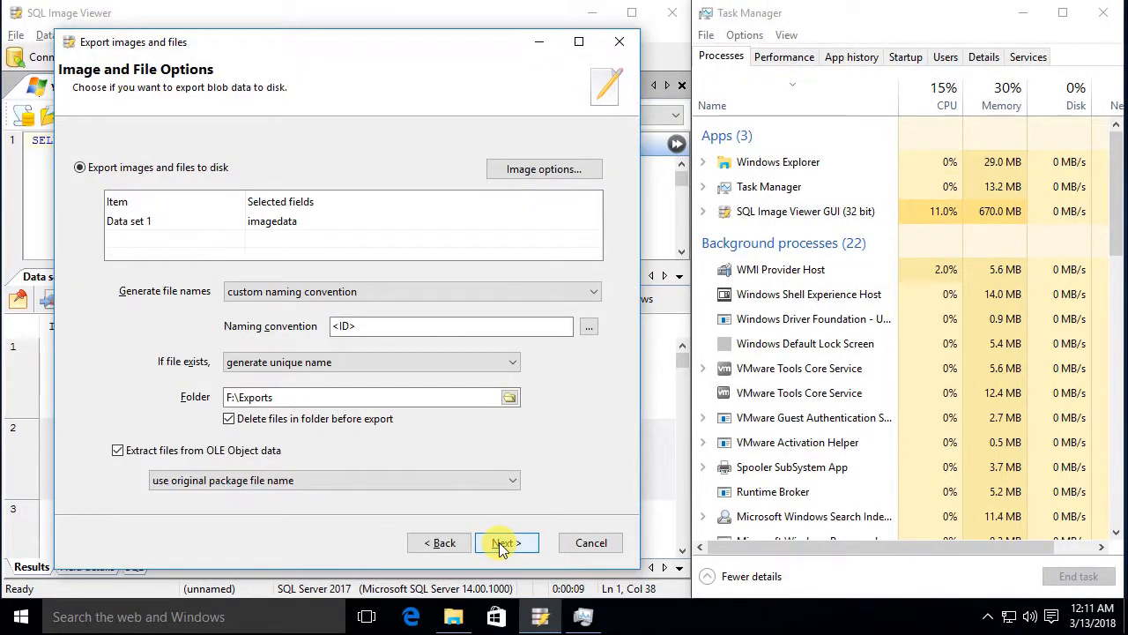
{"action": "left_click", "coordinate": [506, 542]}
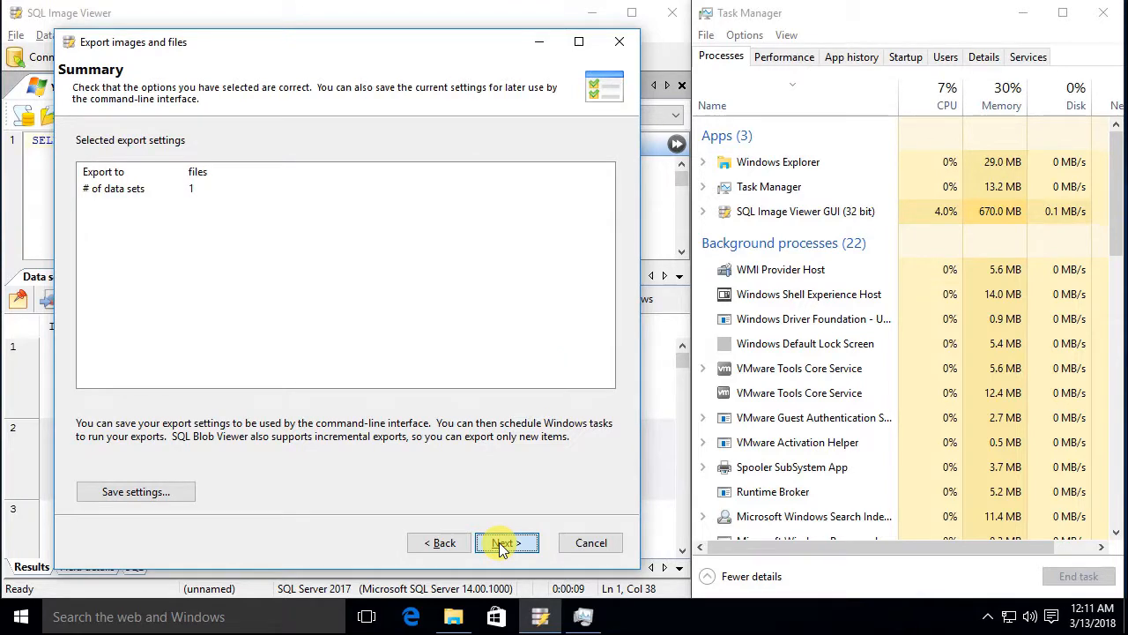
{"action": "left_click", "coordinate": [508, 543]}
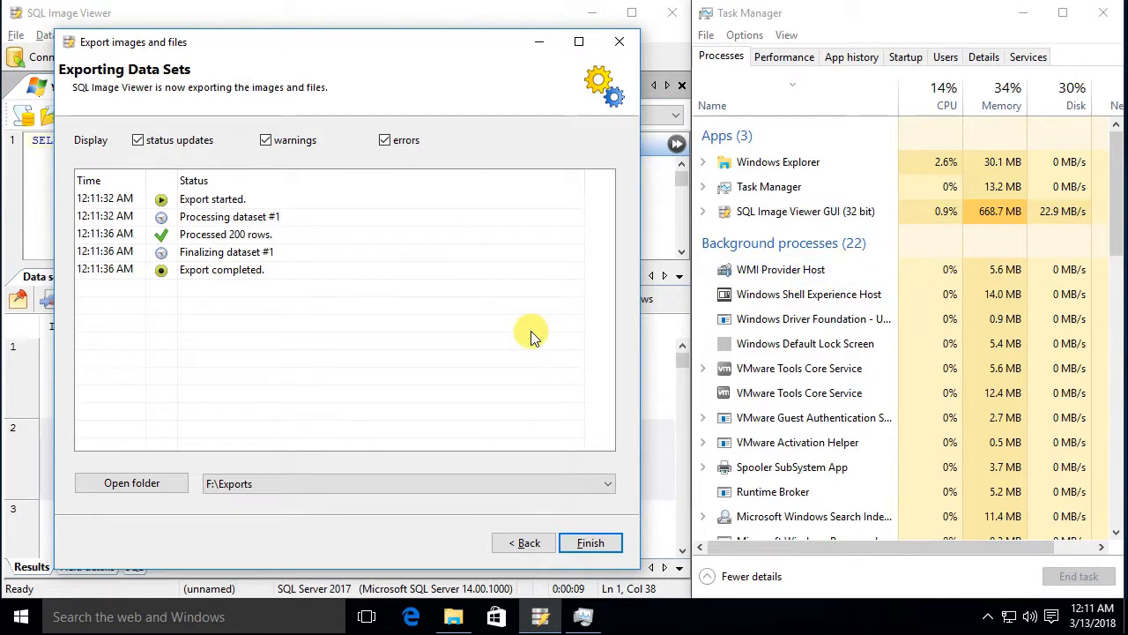
{"action": "left_click", "coordinate": [589, 543]}
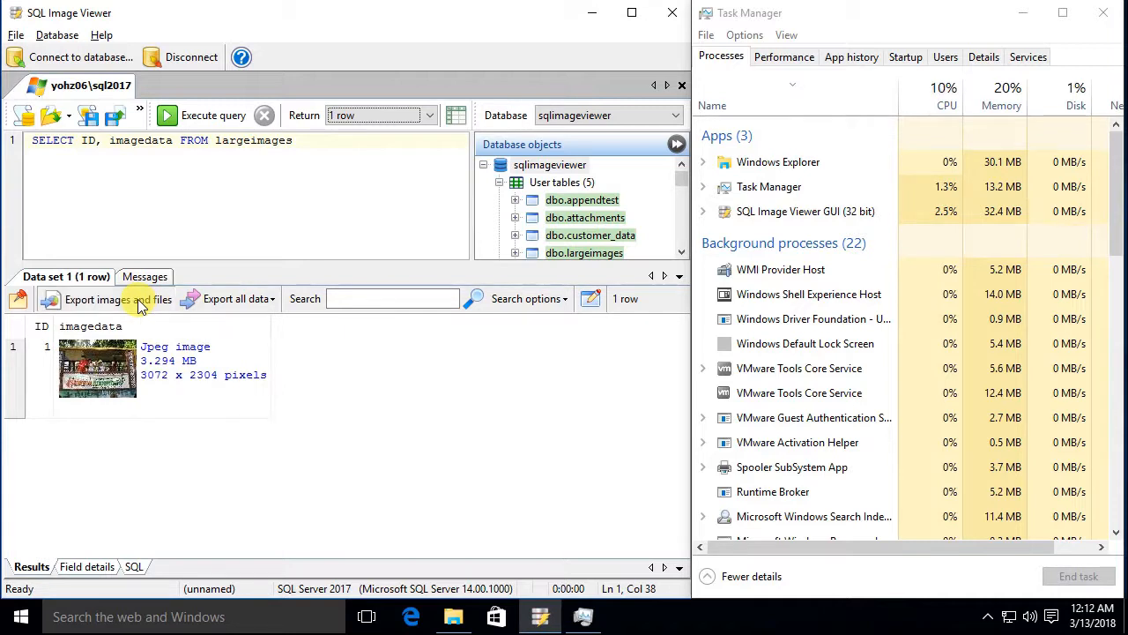
Launch another ID-named export to F:\Exports from the single-row result via the wizard.
{"action": "left_click", "coordinate": [103, 299]}
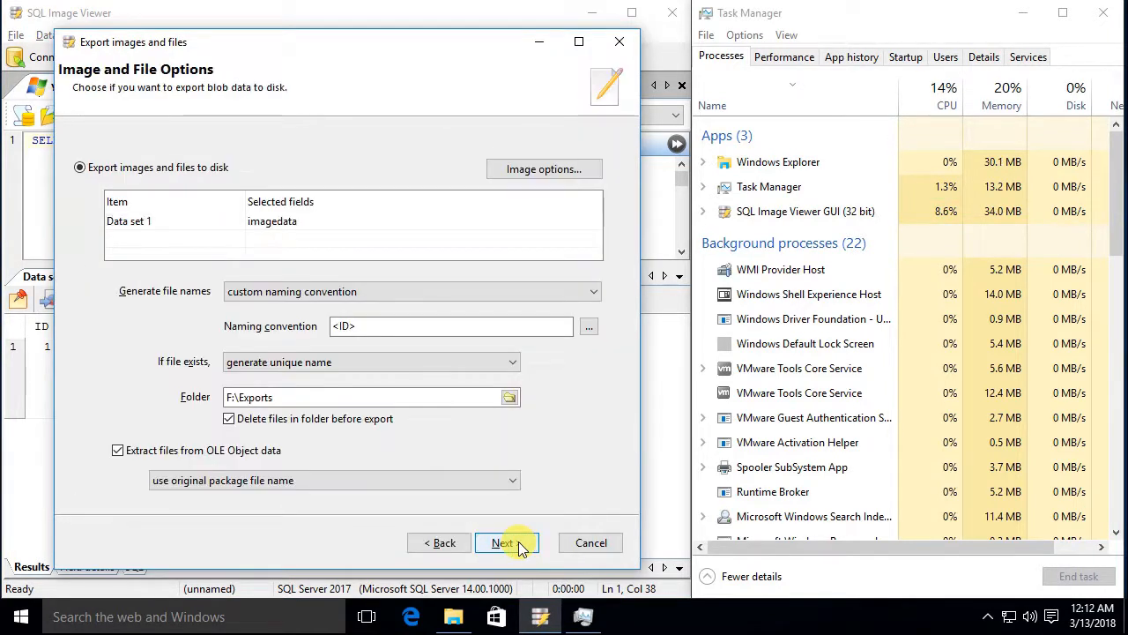
{"action": "left_click", "coordinate": [502, 543]}
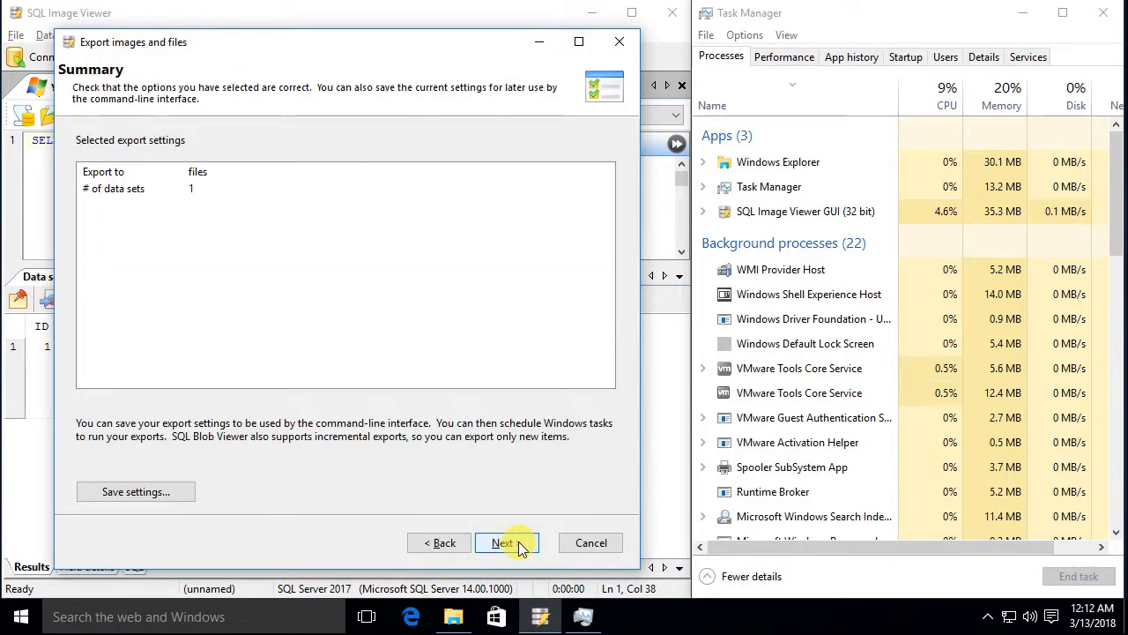
{"action": "left_click", "coordinate": [503, 543]}
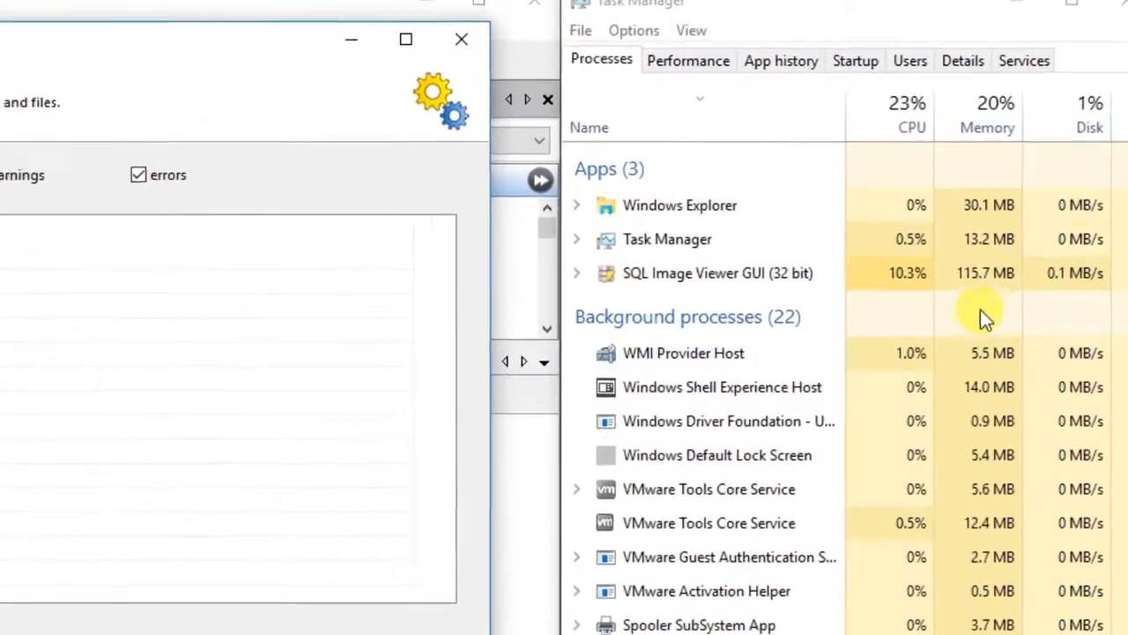